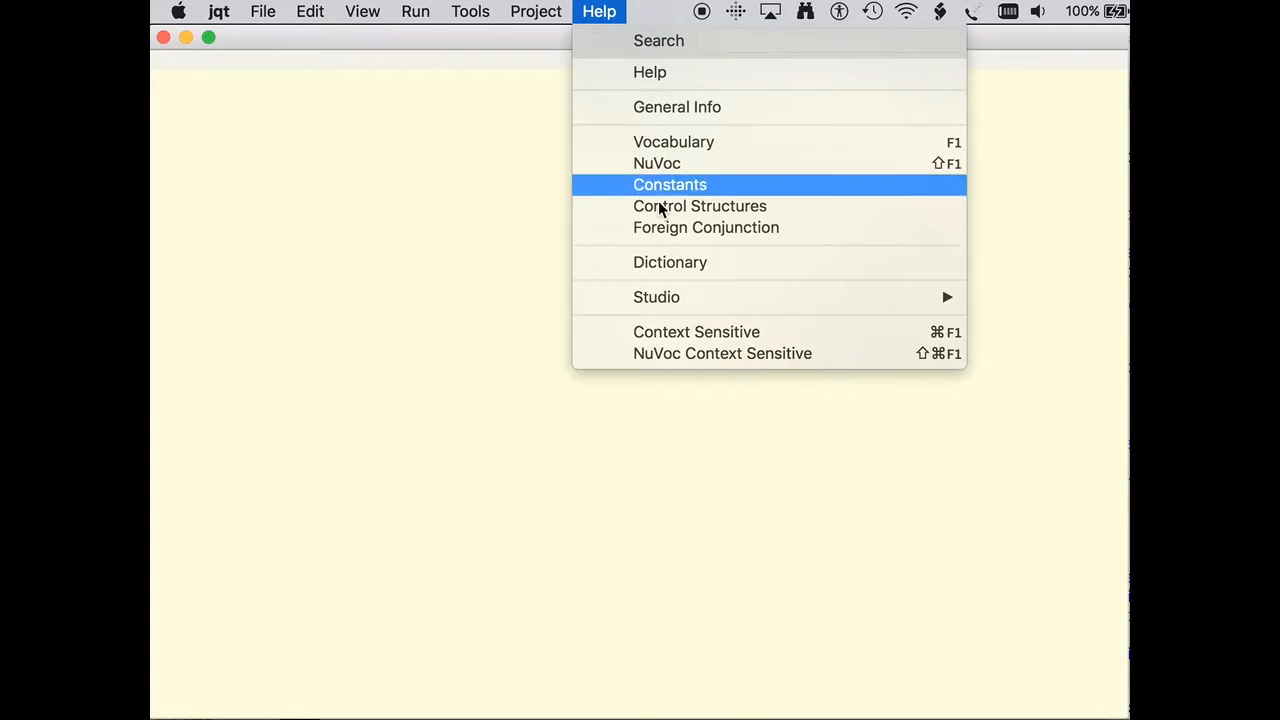
pyautogui.moveTo(866, 294)
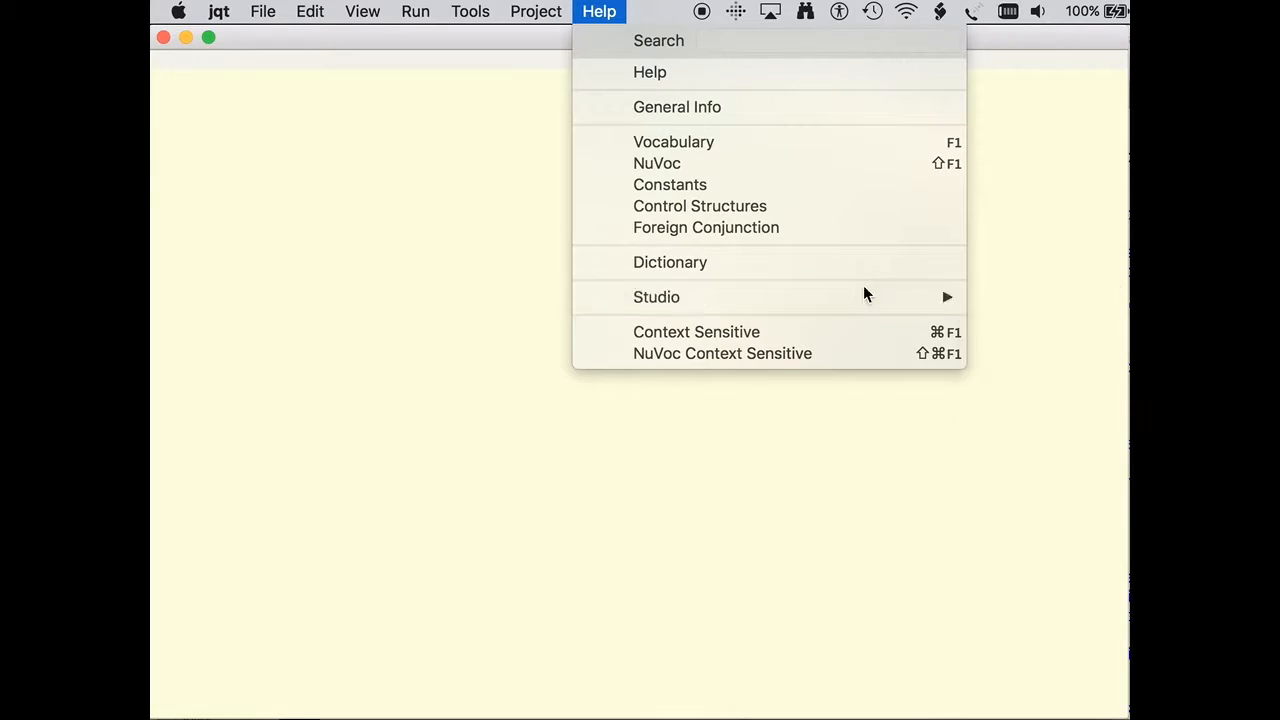
pyautogui.moveTo(656, 296)
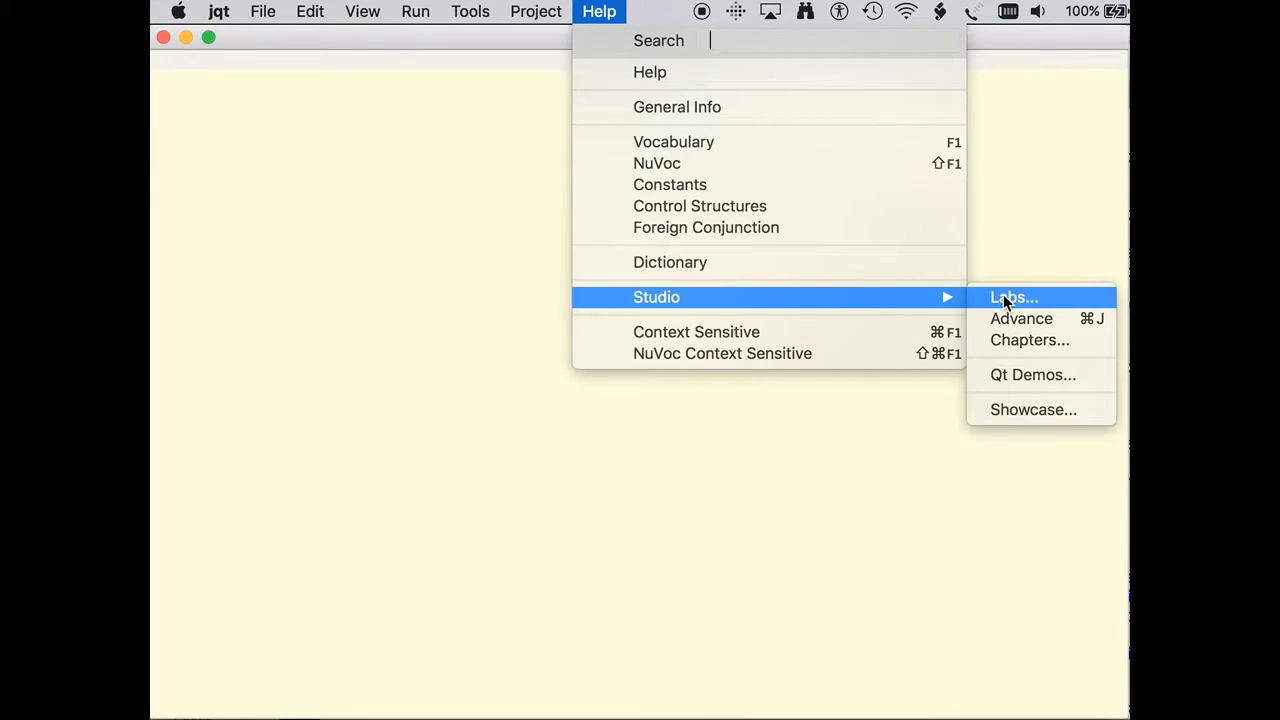
# - Choose the Labs... entry to list the available labs
pyautogui.click(1012, 296)
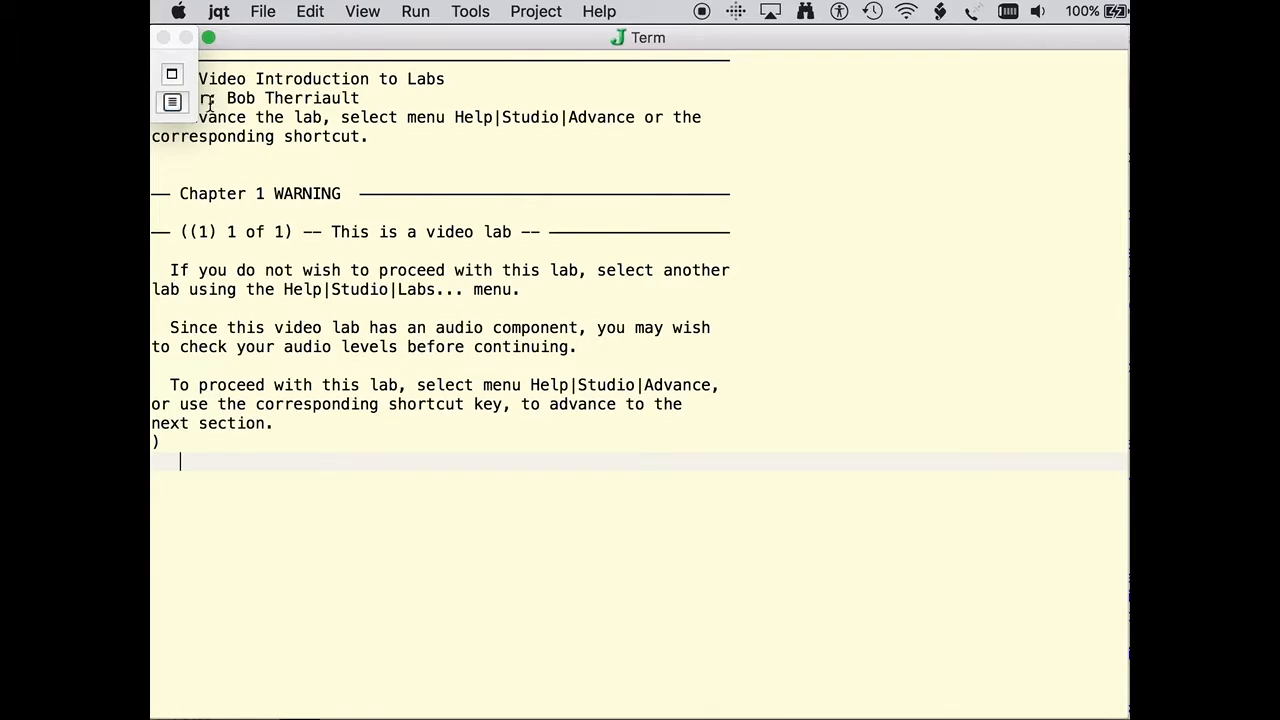
pyautogui.moveTo(178, 88)
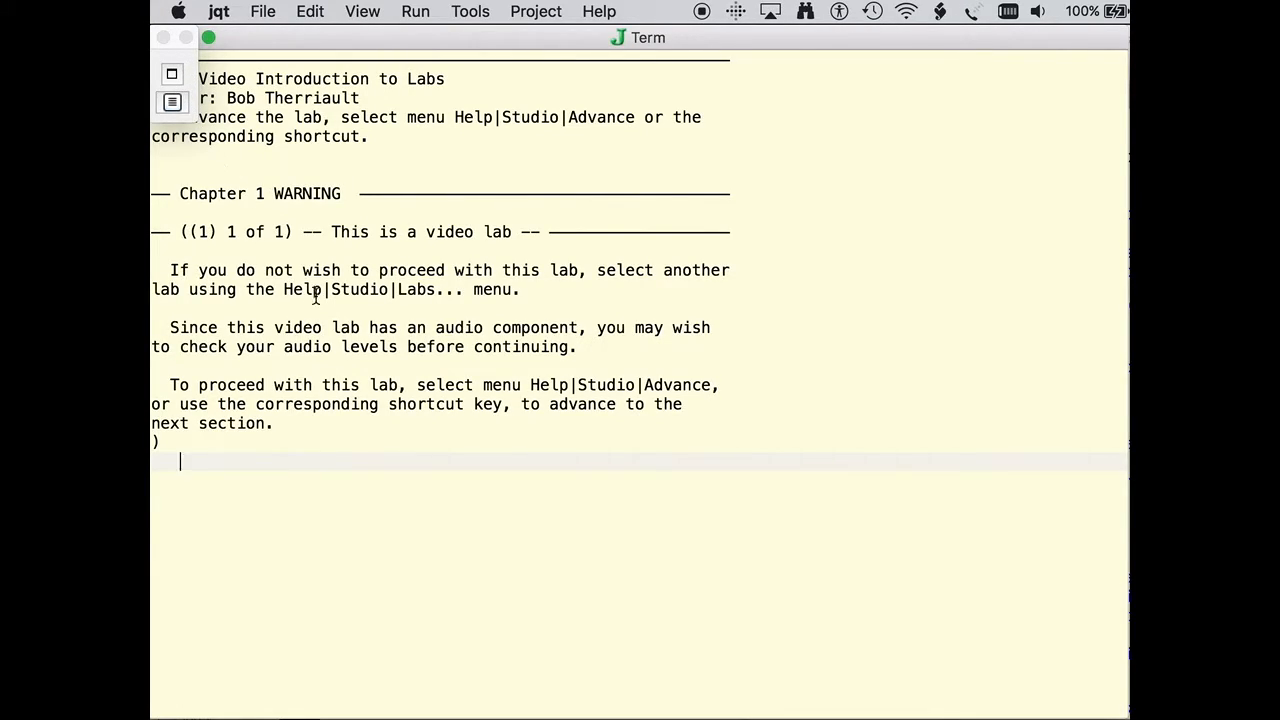
pyautogui.moveTo(556, 316)
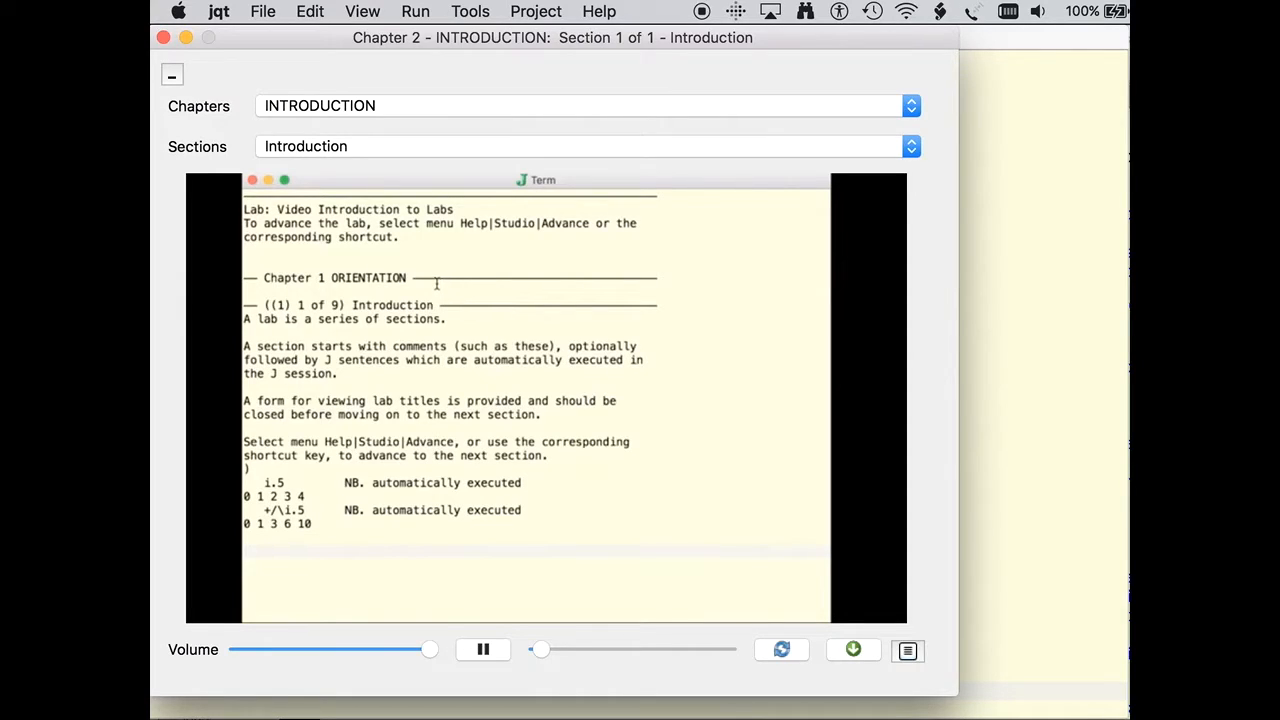
pyautogui.moveTo(416, 422)
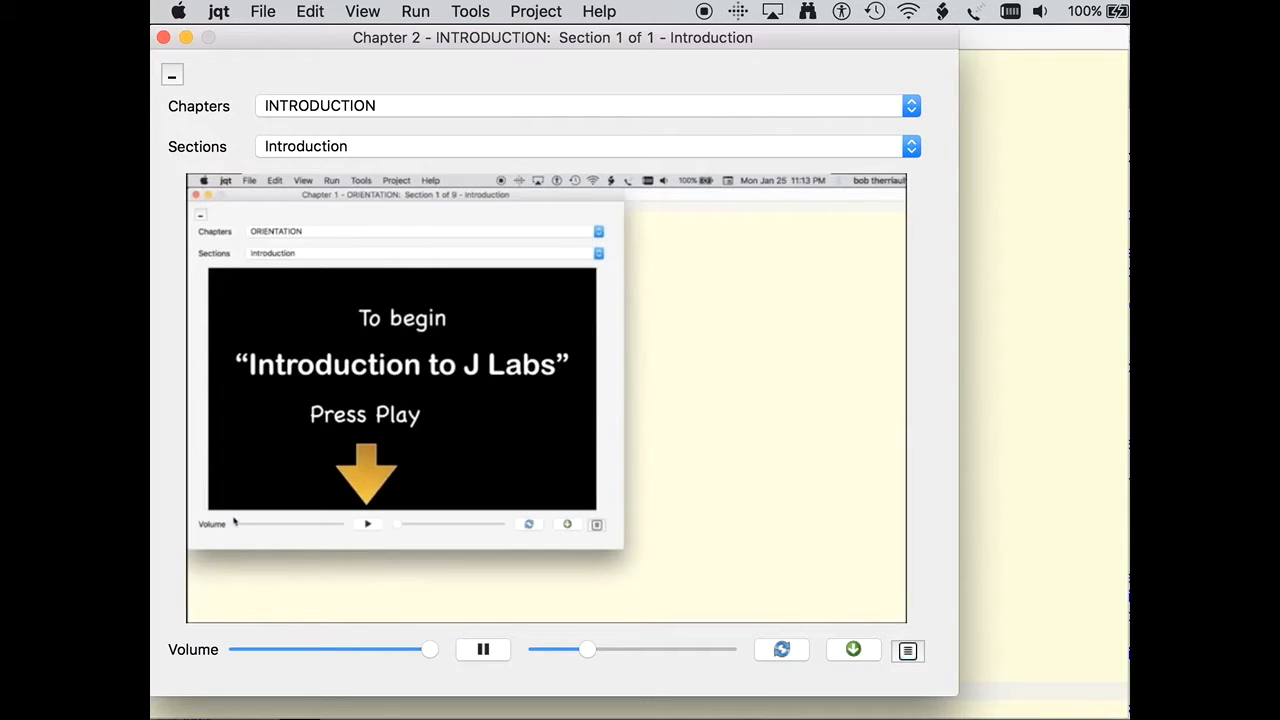
pyautogui.click(368, 524)
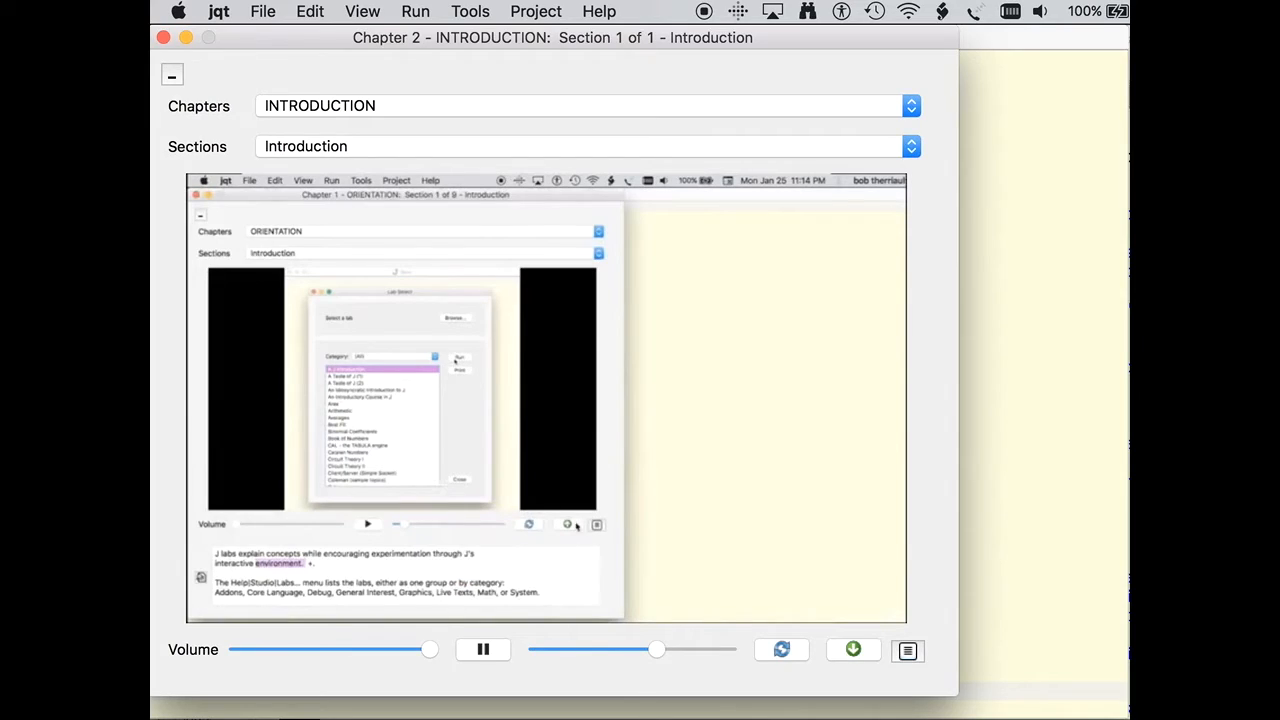
pyautogui.click(596, 524)
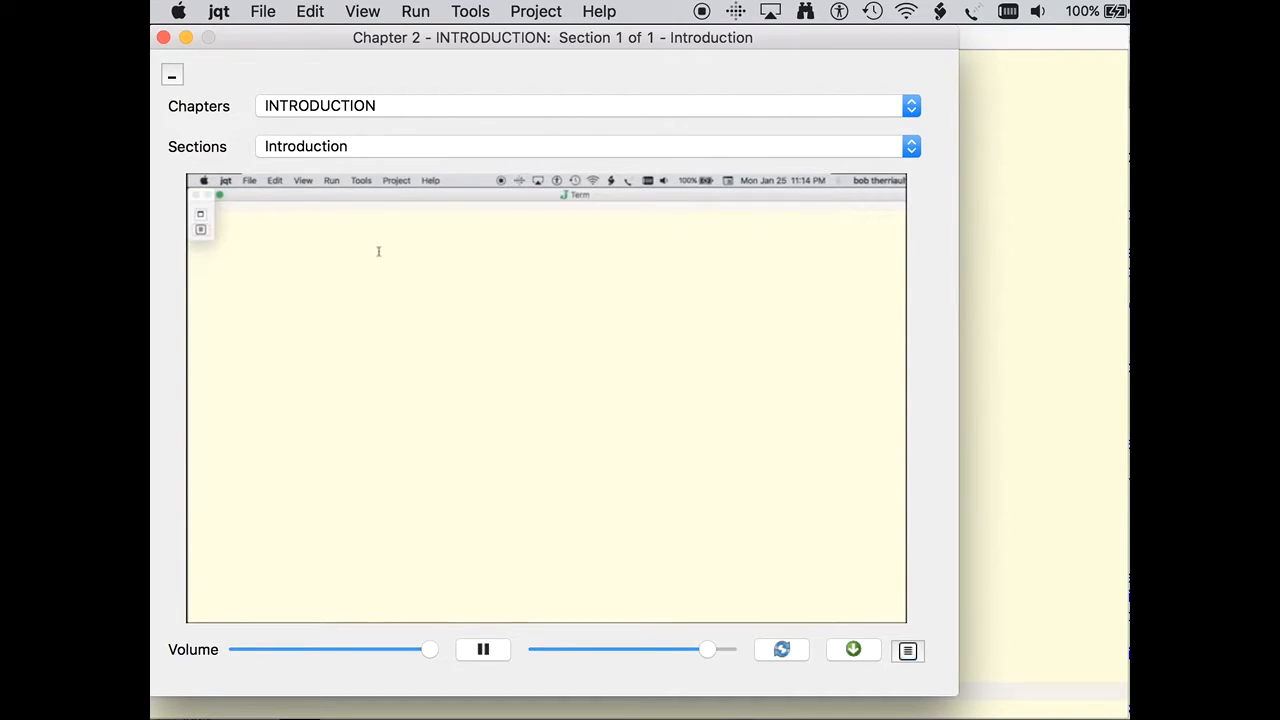
pyautogui.click(430, 180)
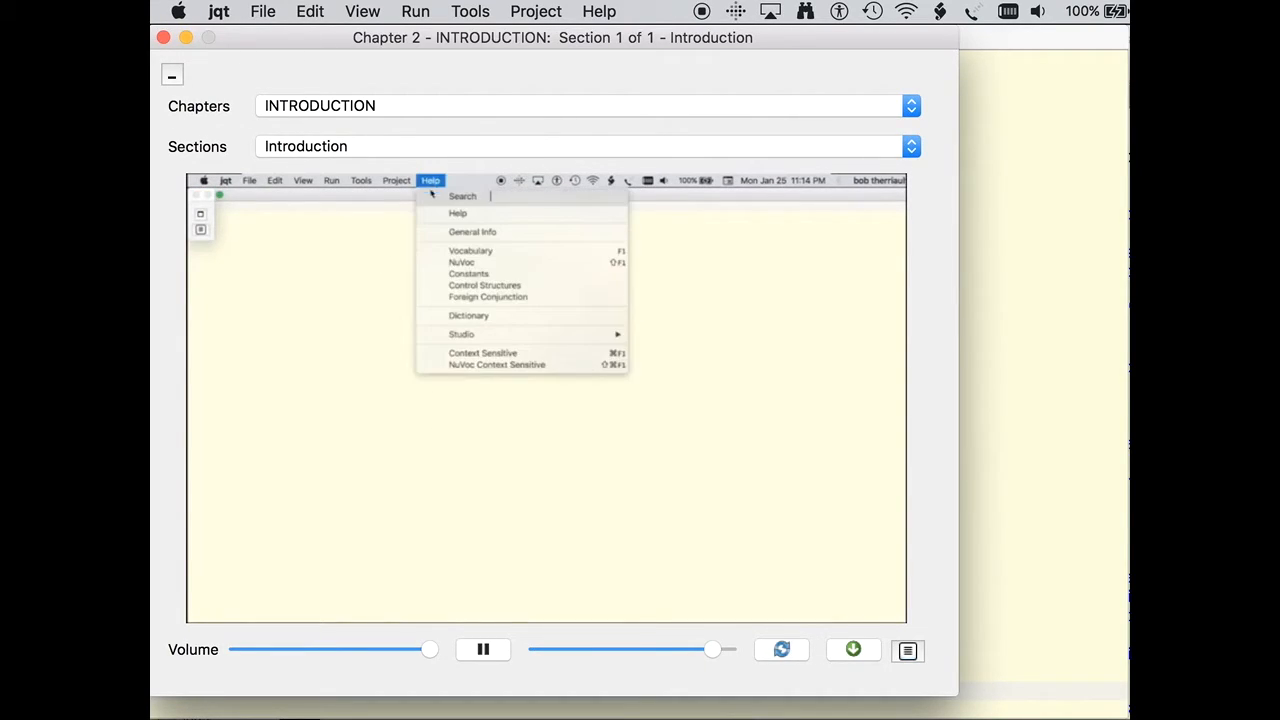
pyautogui.moveTo(460, 334)
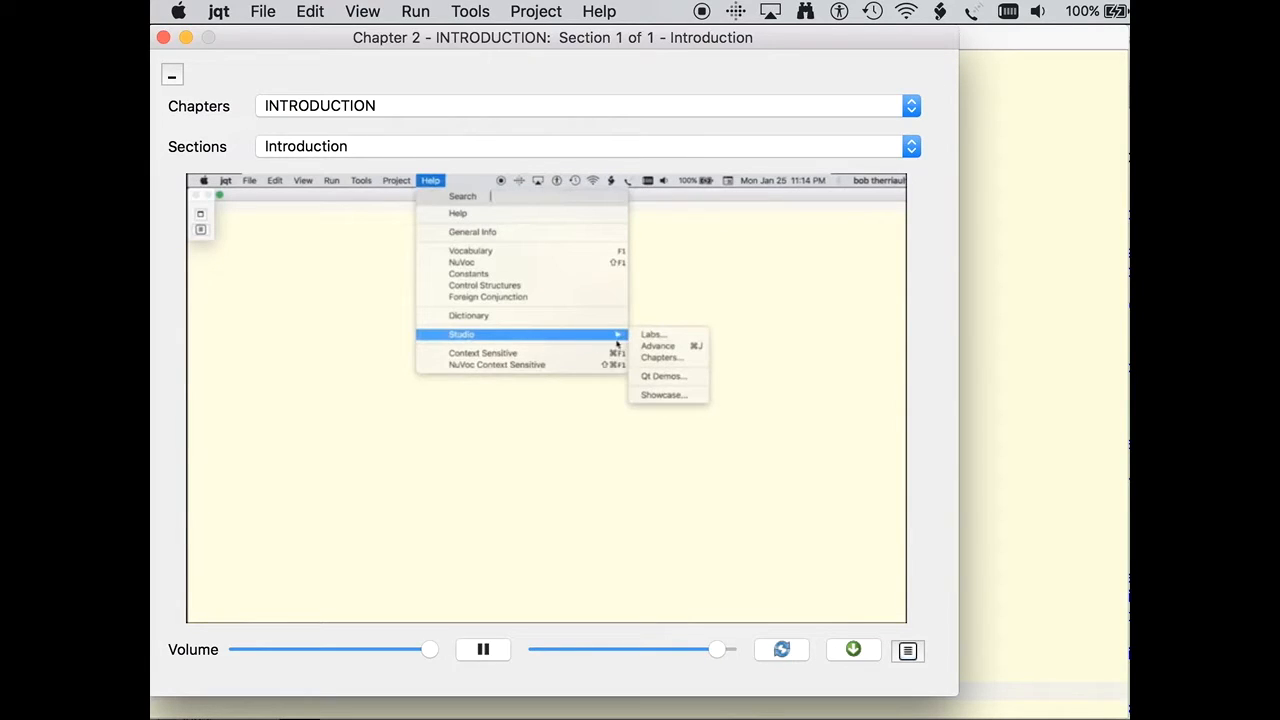
pyautogui.moveTo(660, 346)
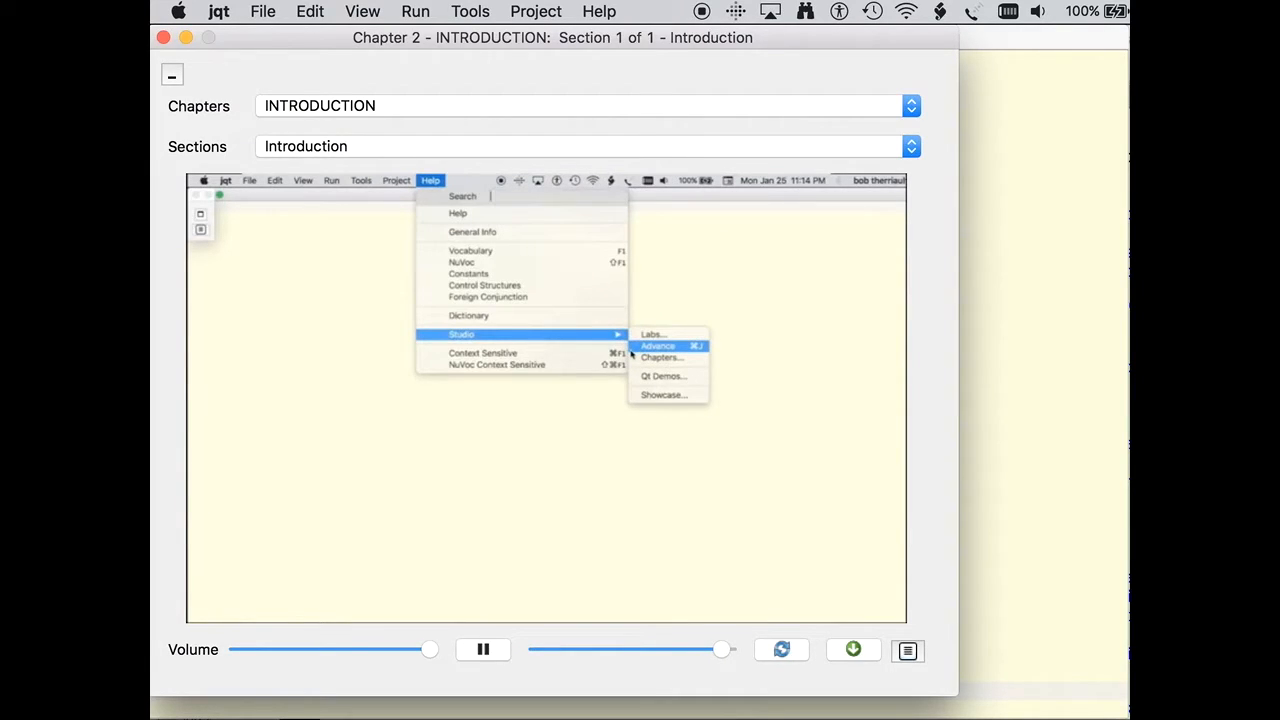
pyautogui.click(656, 344)
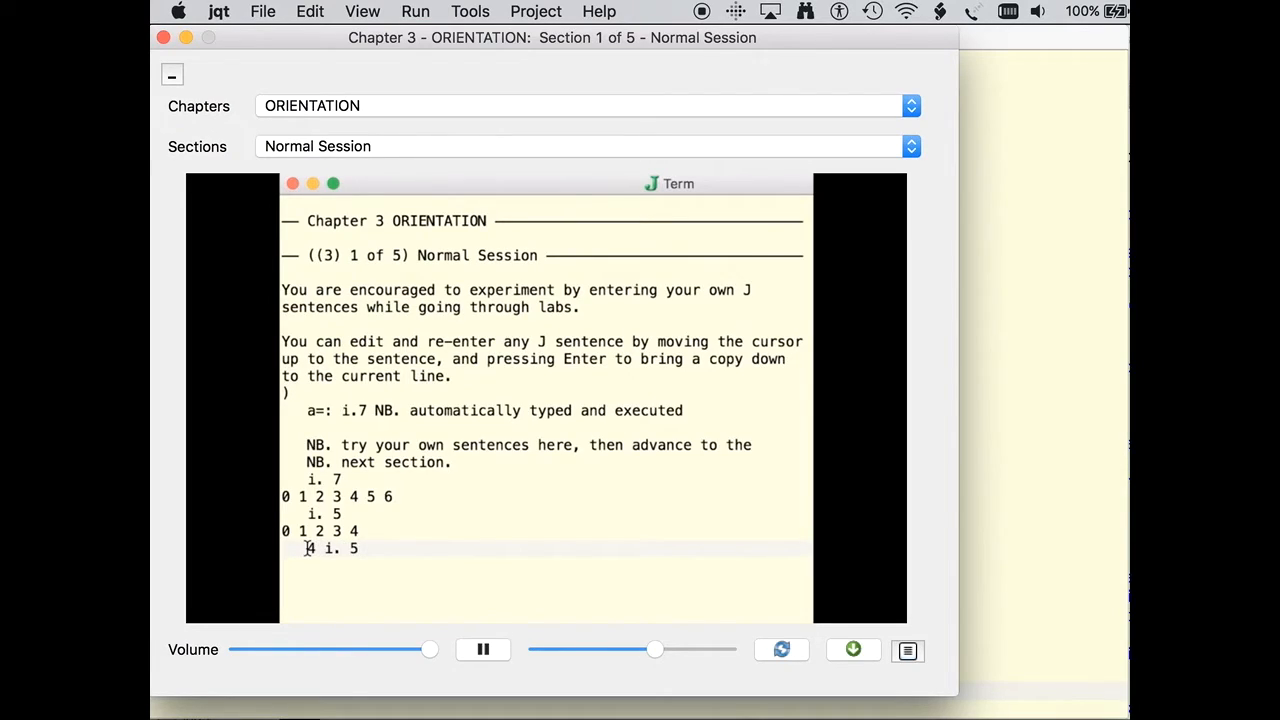
# - Advance the lab to Chapter 3 ORIENTATION, Normal Session (ctd)
pyautogui.write('+')
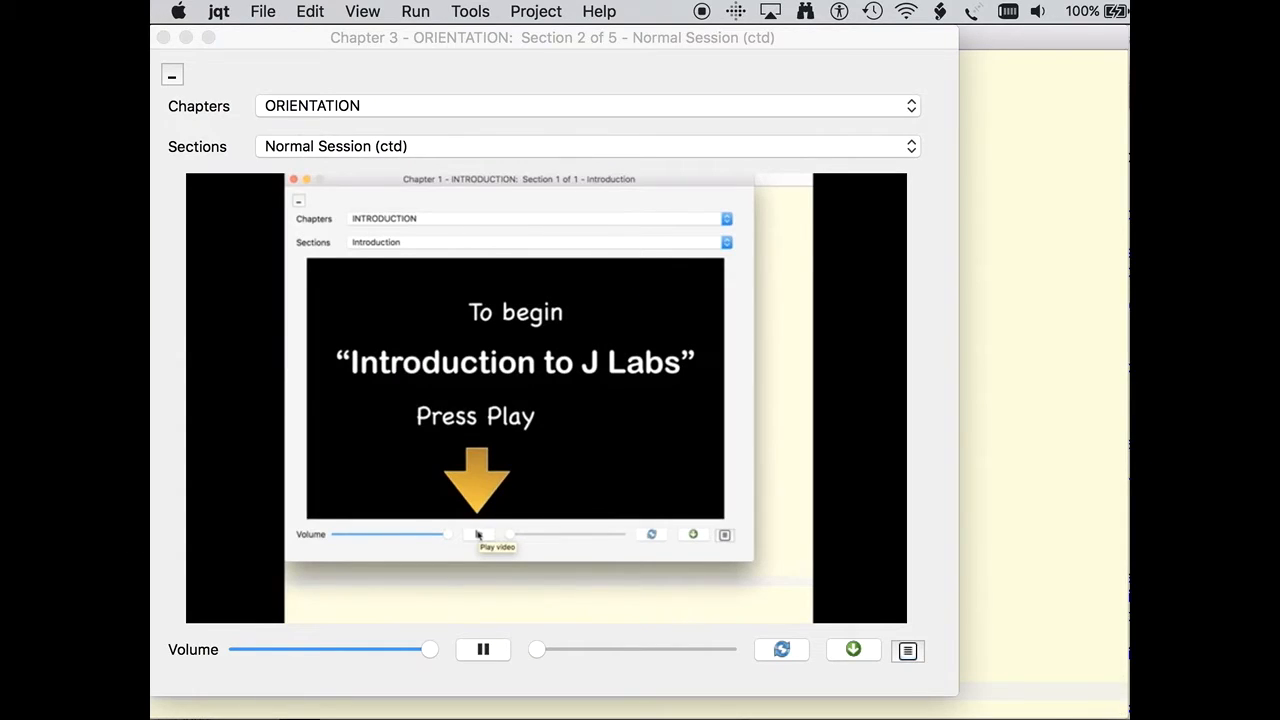
# - Enter i. in the session while the Normal Session (ctd) video plays
pyautogui.click(478, 534)
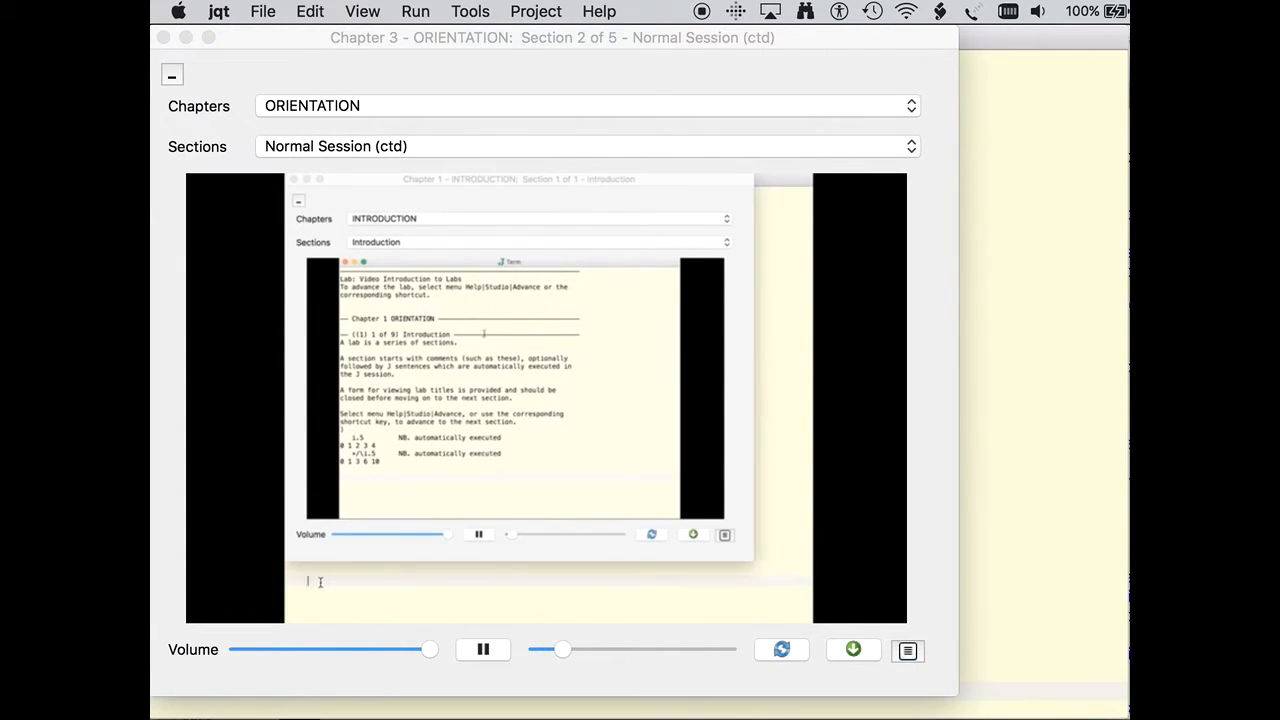
pyautogui.write('i. 9')
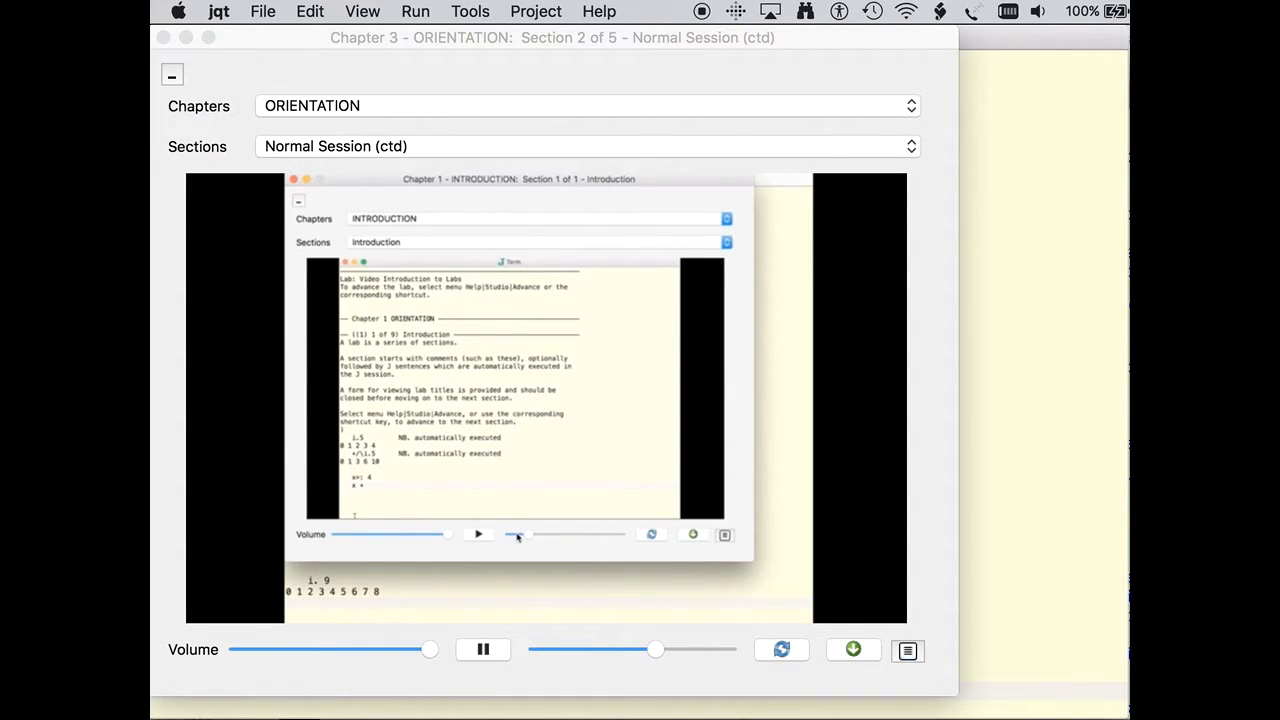
pyautogui.moveTo(724, 536)
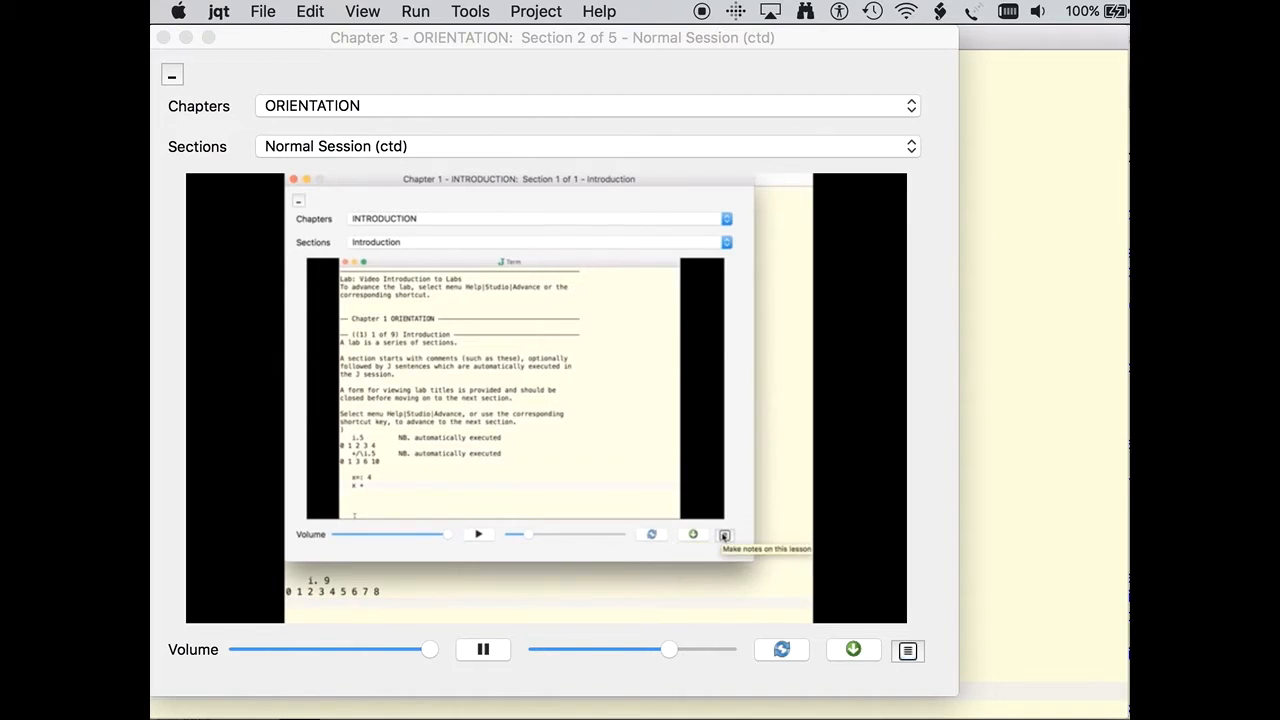
pyautogui.moveTo(530, 452)
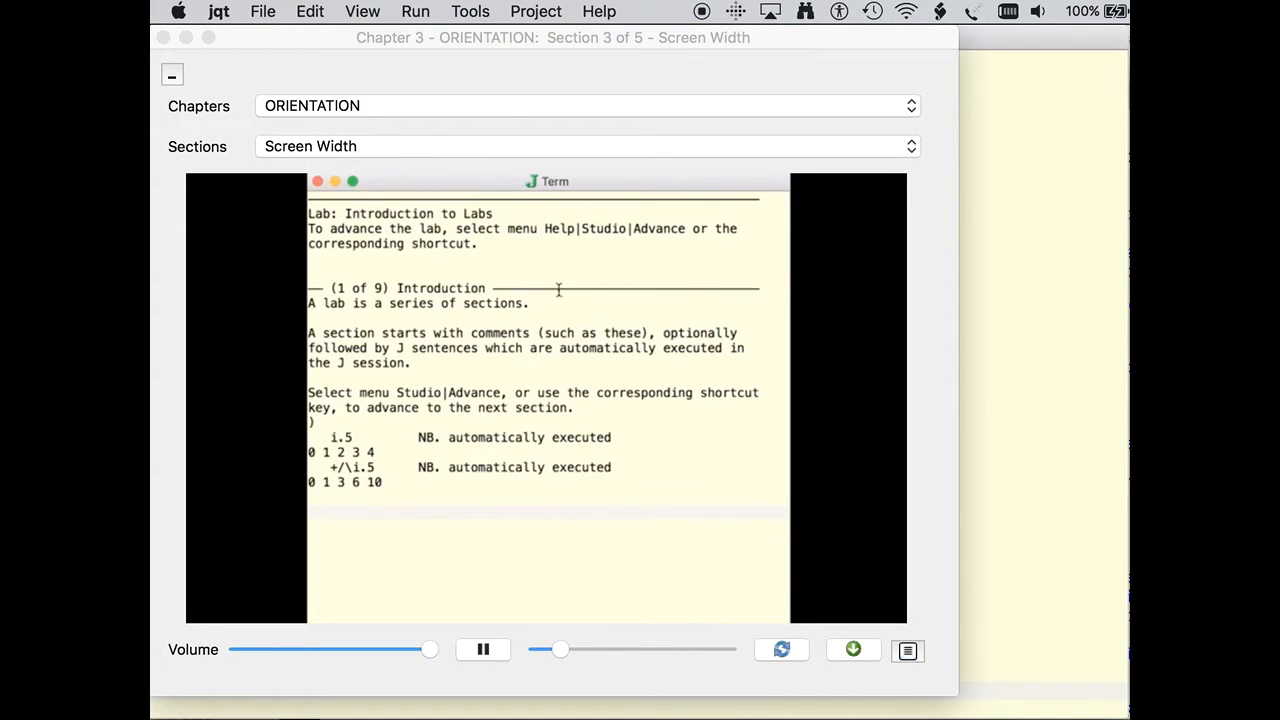
pyautogui.moveTo(714, 292)
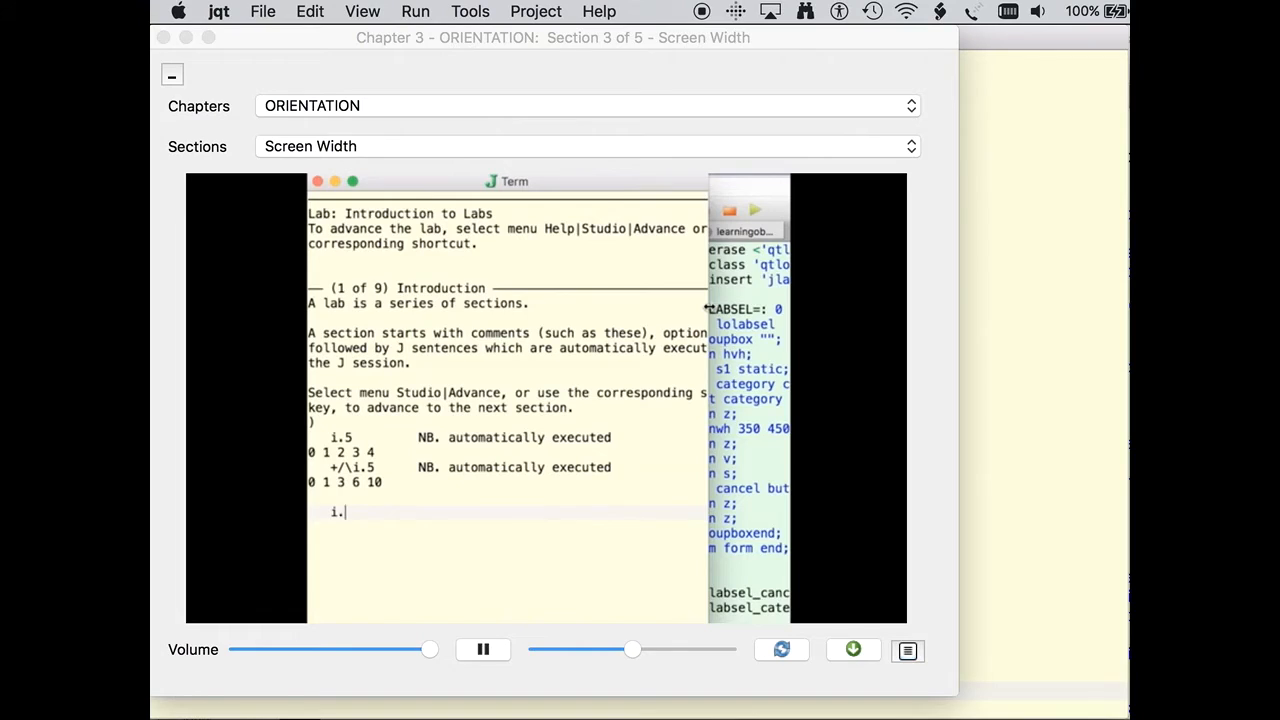
# - Enter '2 20' during the Screen Width section video
pyautogui.write('2 20')
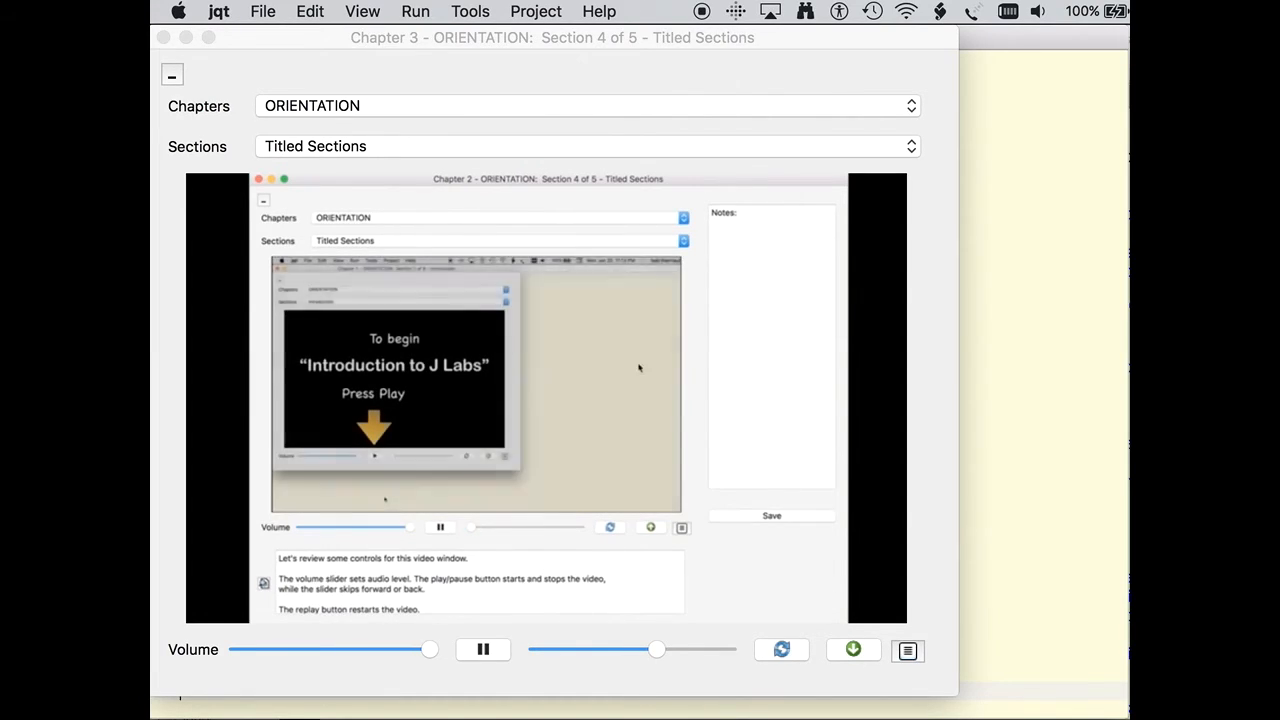
# - Interact with the video window during the Titled Sections section
pyautogui.click(684, 240)
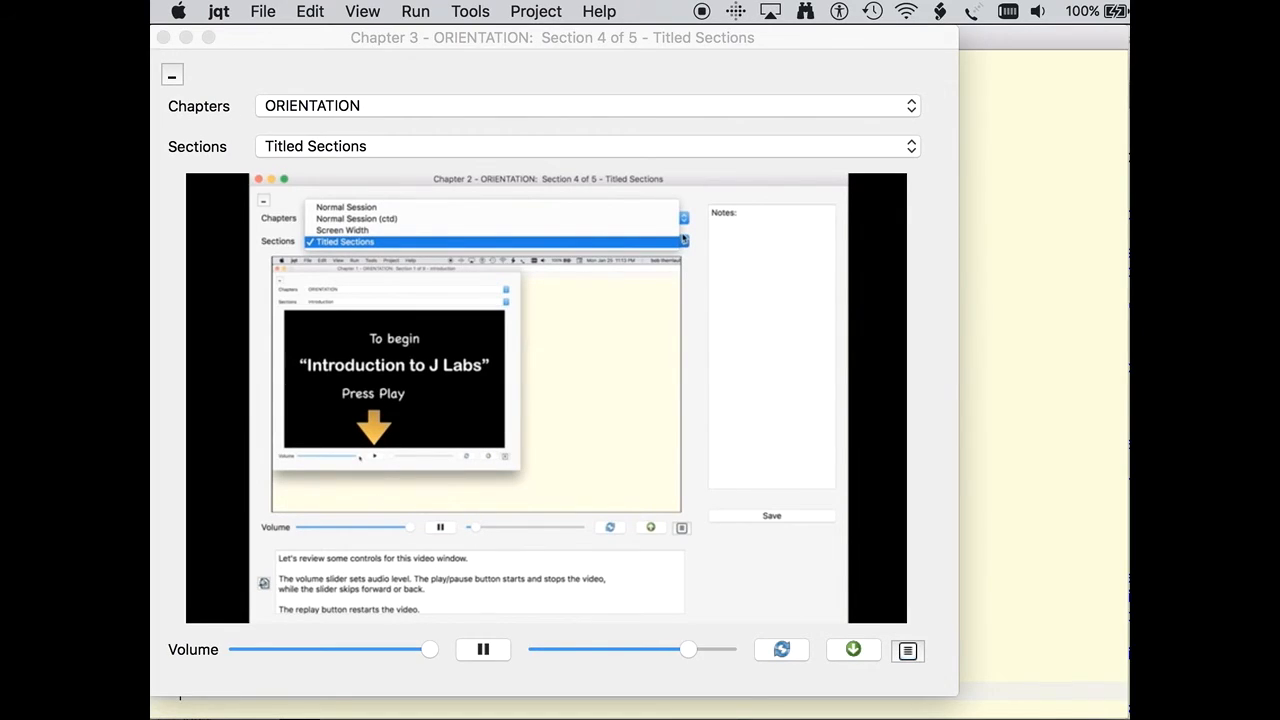
pyautogui.moveTo(688, 648); pyautogui.dragTo(704, 648)
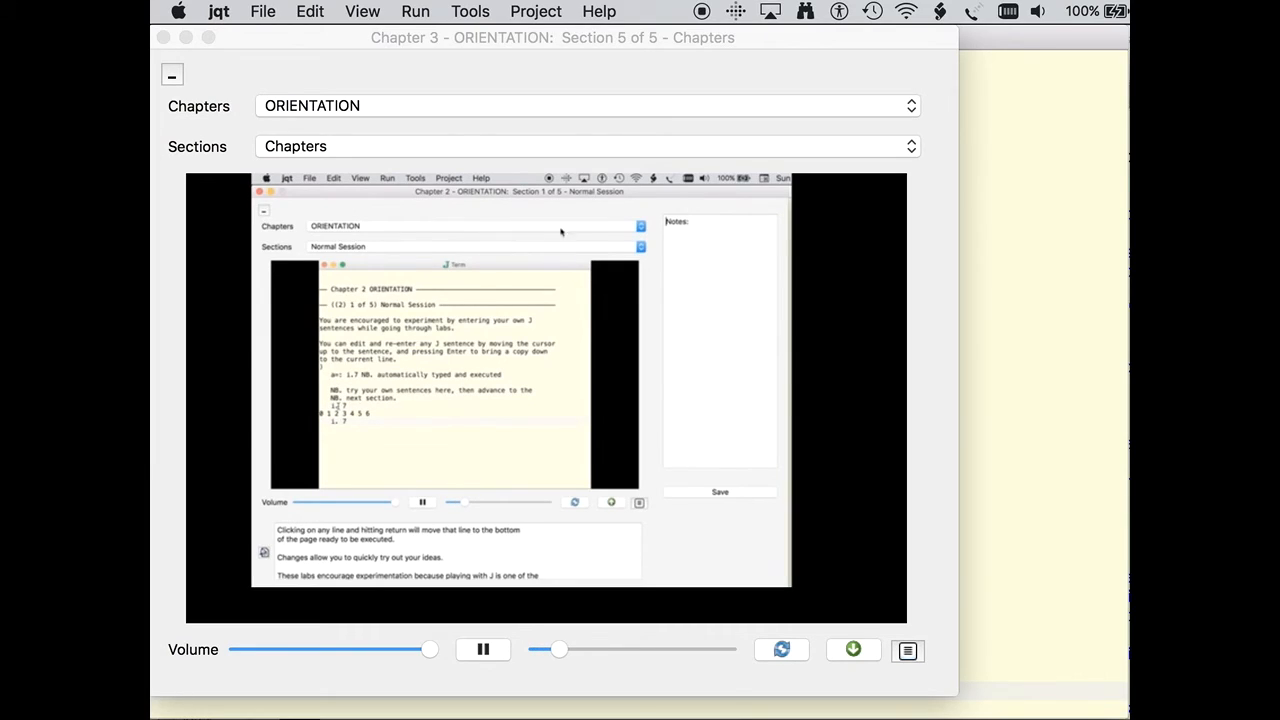
# - Advance through the Chapters section into Chapter 4 FOREVER LABS!, 'When is a lab over?'
pyautogui.click(640, 226)
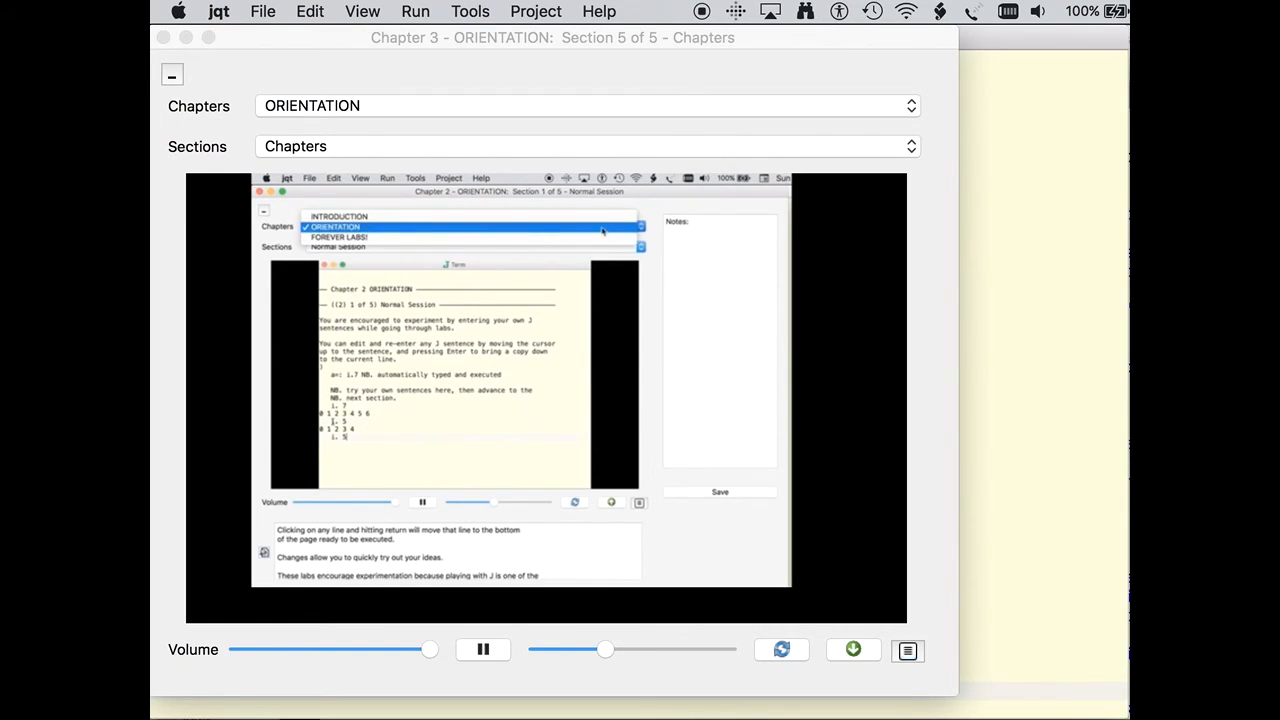
pyautogui.click(336, 236)
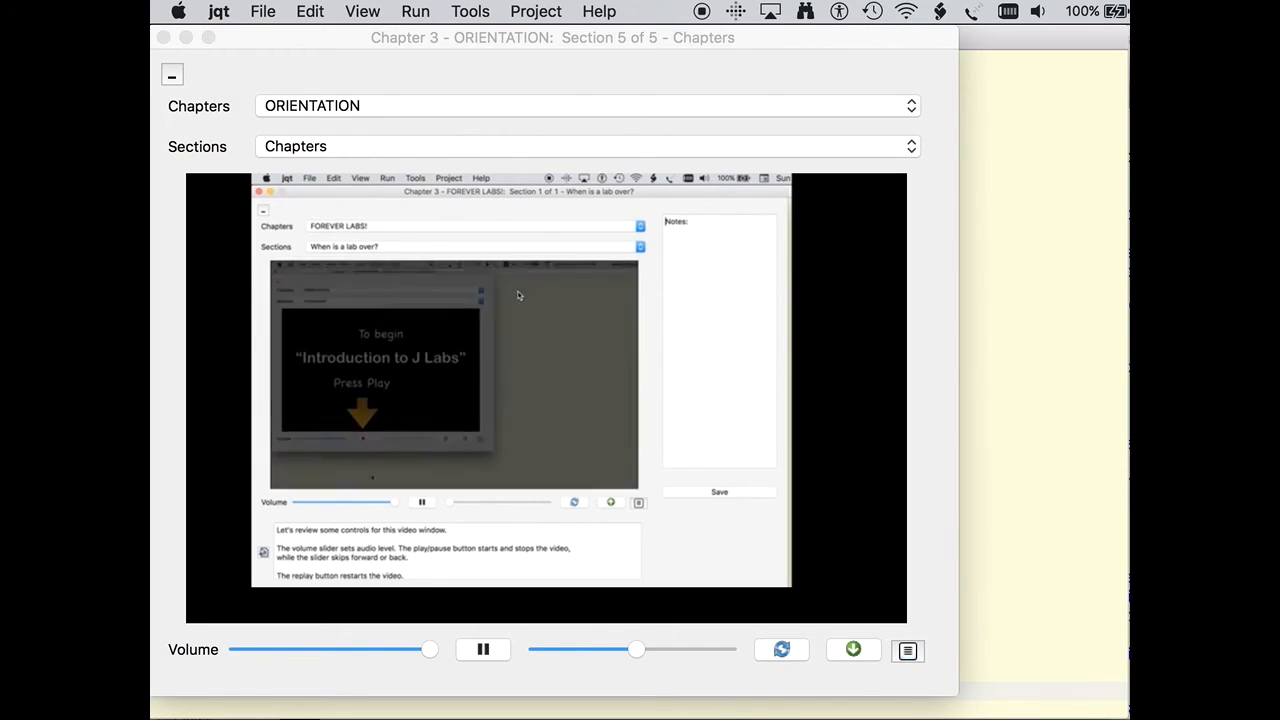
pyautogui.click(480, 178)
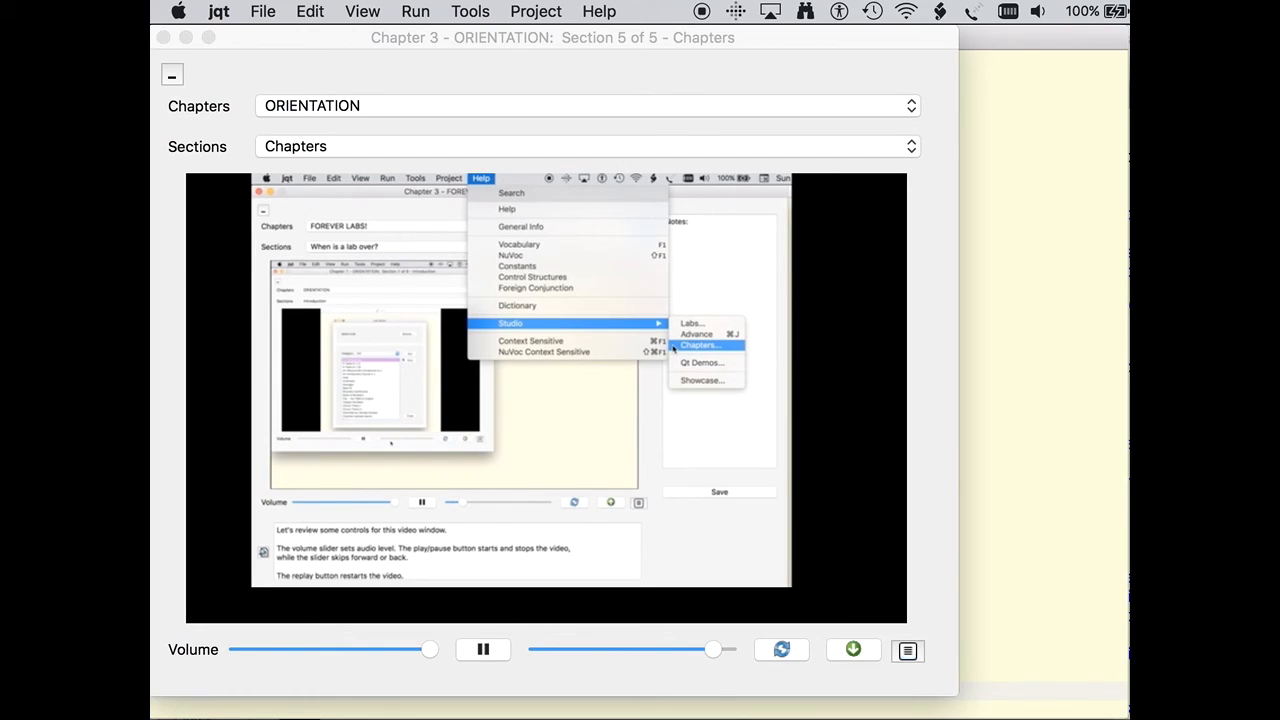
pyautogui.click(700, 344)
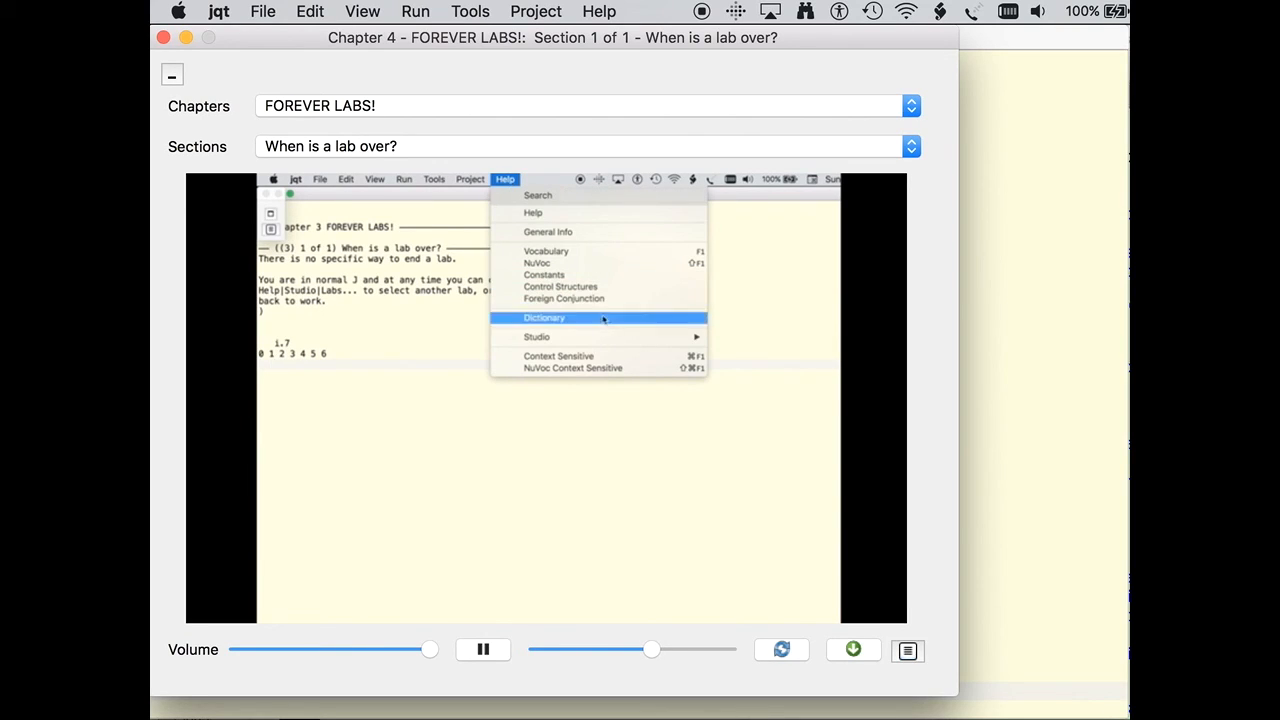
pyautogui.moveTo(536, 336)
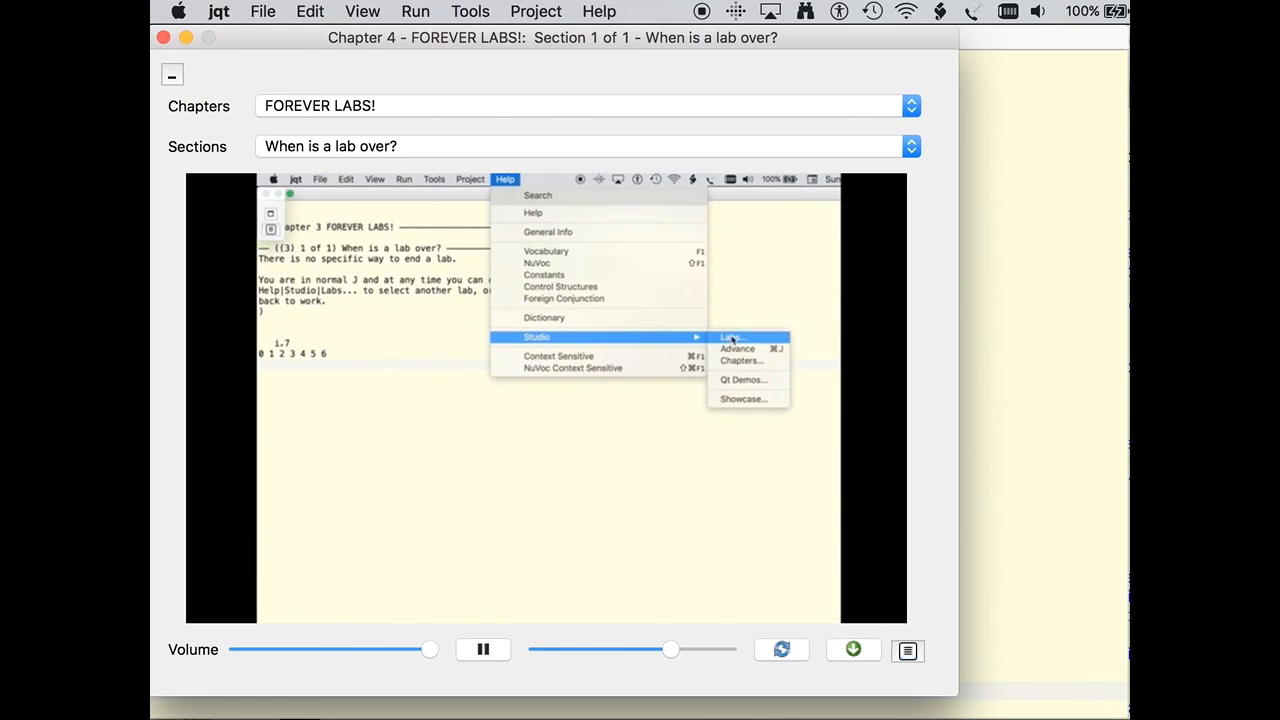